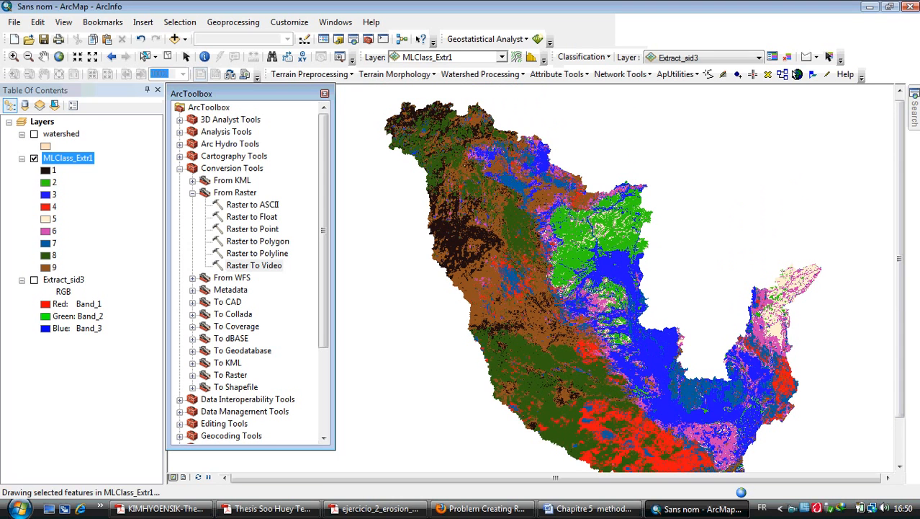
Open Export Data for the MLClass_Extr1 raster from its layer context menu.
right_click(67, 158)
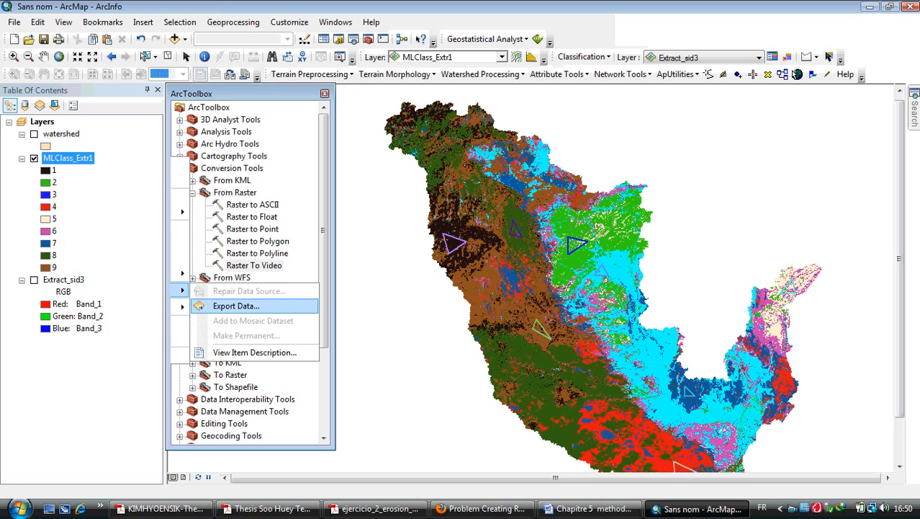
left_click(235, 306)
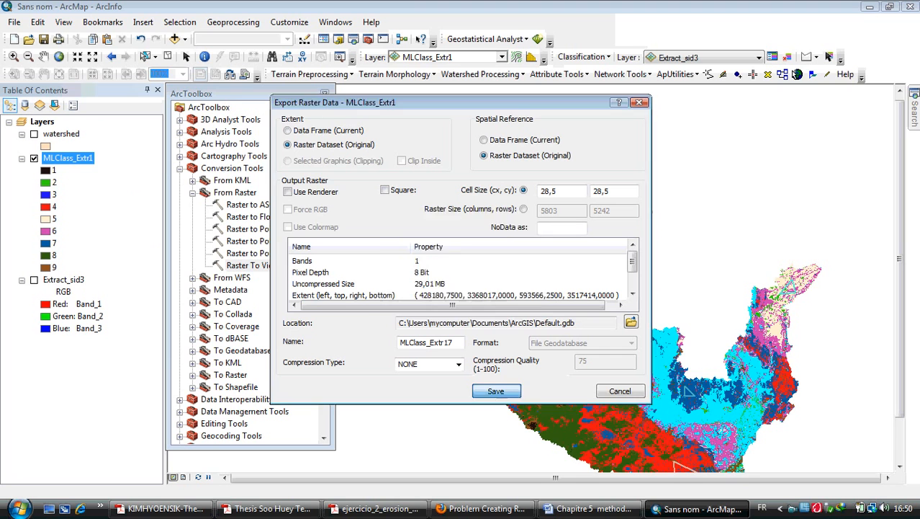
Try saving MLClass_Extr17, dismiss the save-failure error, and launch another ArcMap session.
left_click(496, 390)
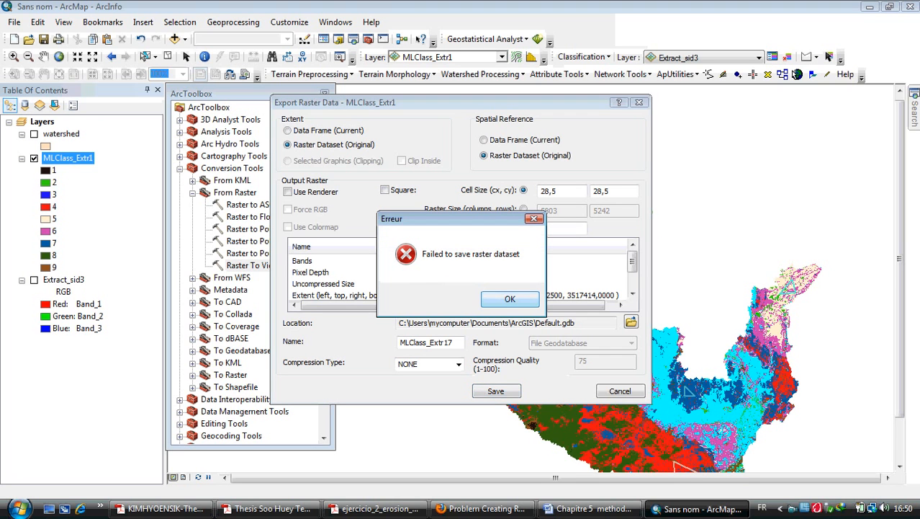
left_click(510, 299)
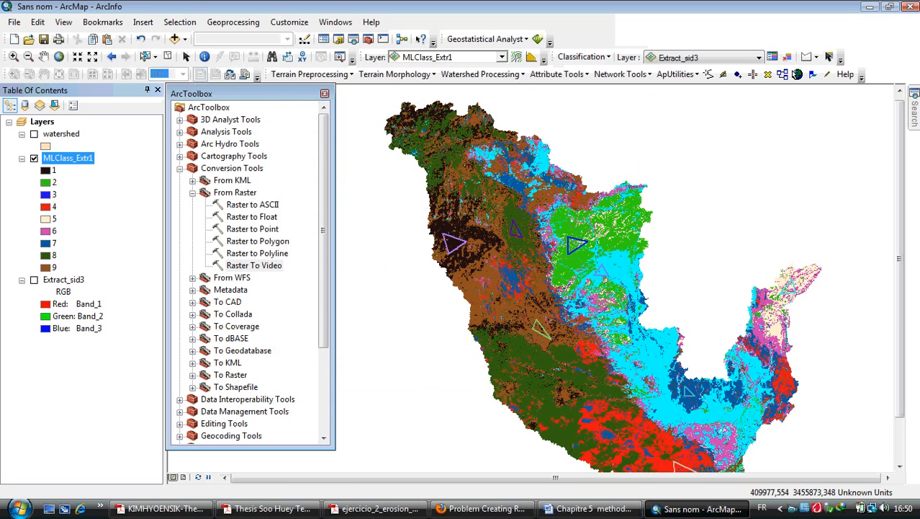
left_click(12, 505)
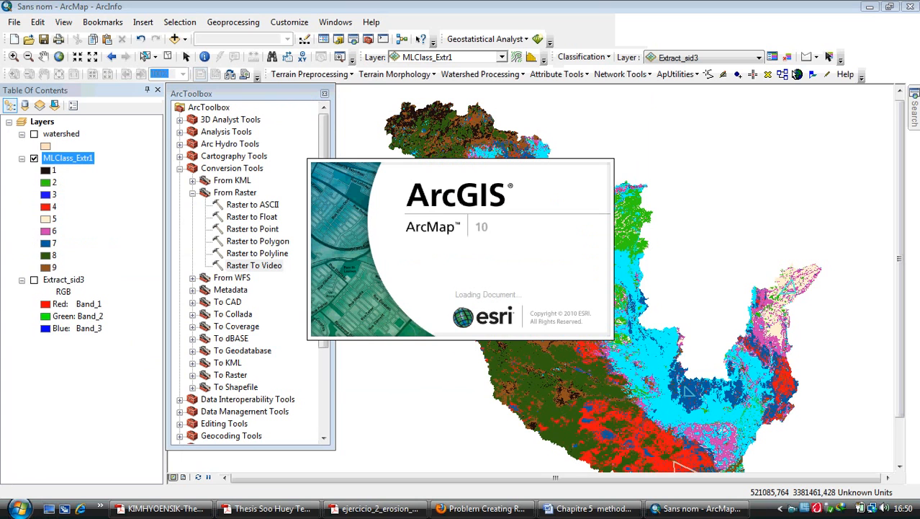
mouse_move(684, 389)
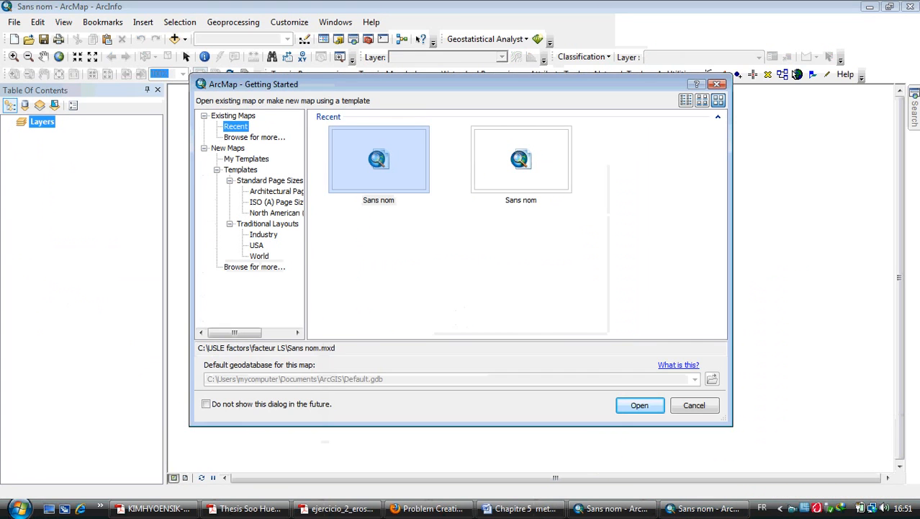
Start the new session with a blank map and reopen MLClass_Extr1's layer menu.
left_click(640, 405)
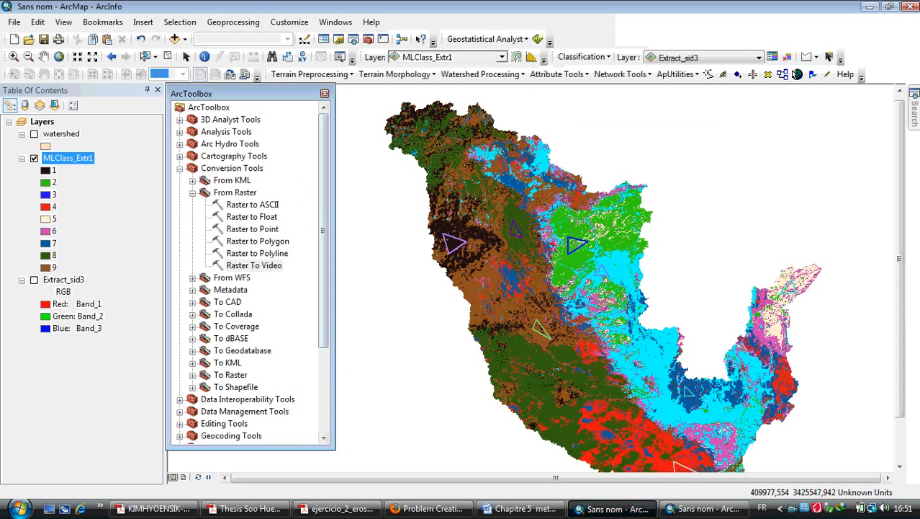
right_click(68, 158)
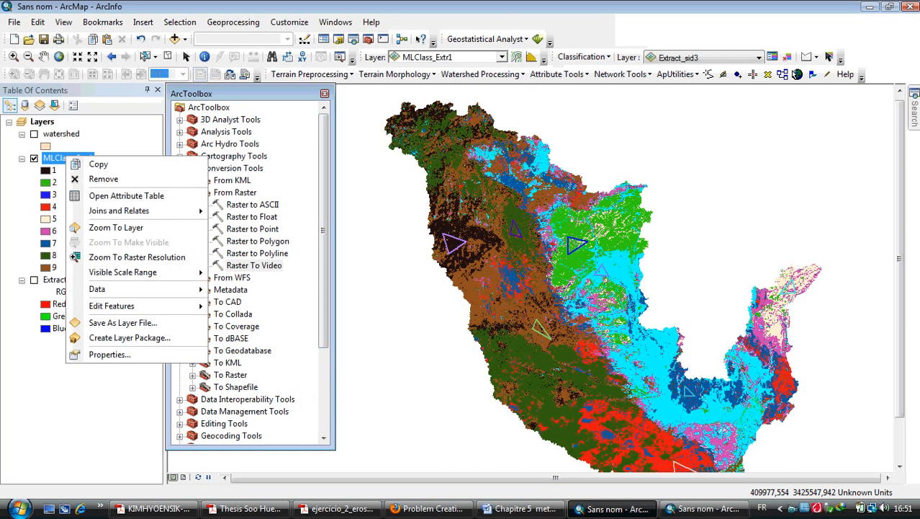
mouse_move(98, 164)
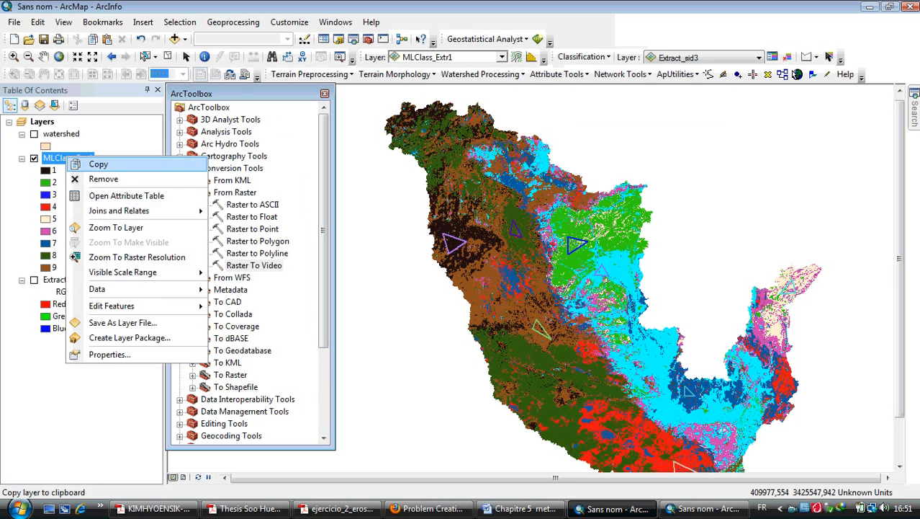
Copy MLClass_Extr1 and paste it into the blank map's data frame.
left_click(103, 178)
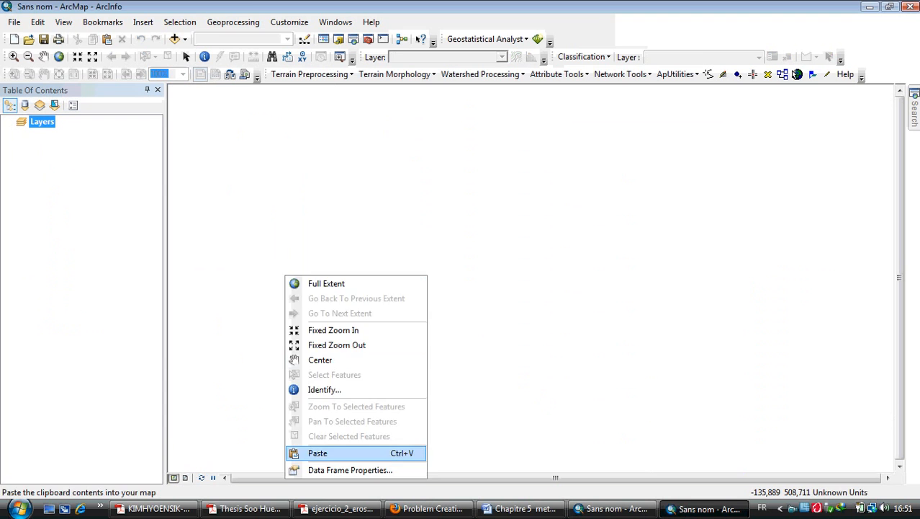
left_click(317, 452)
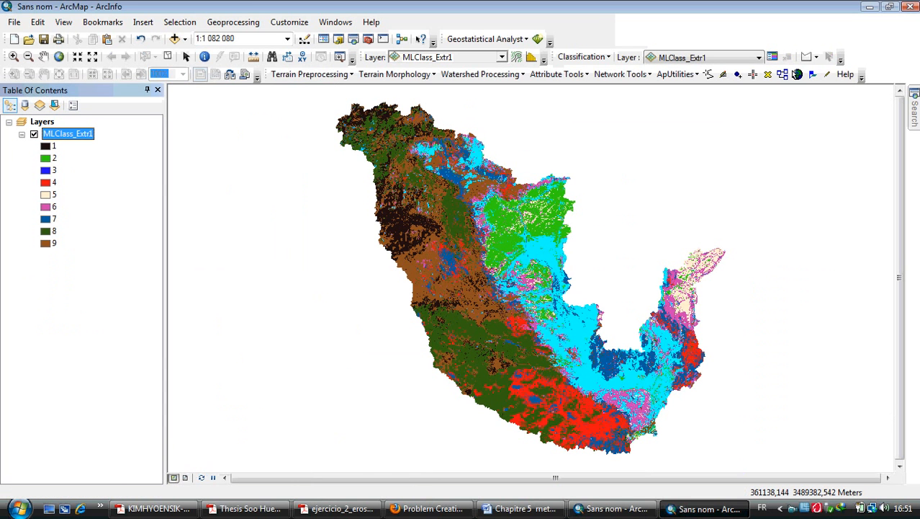
right_click(66, 133)
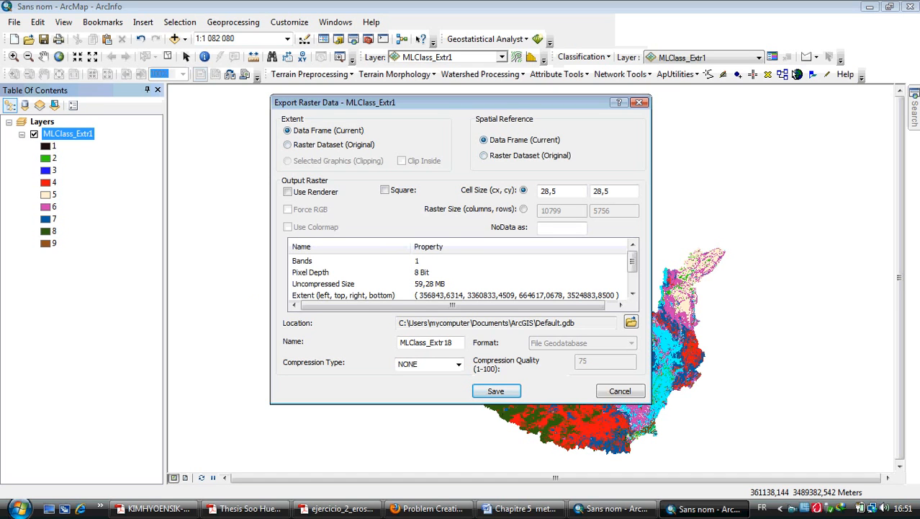
Export as MLClass_Extr18 using the original raster's extent and spatial reference.
left_click(287, 144)
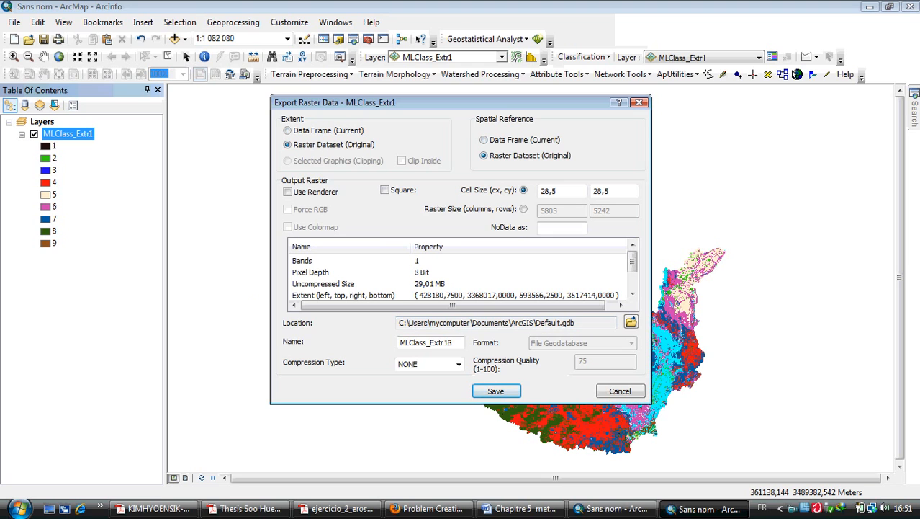
left_click(497, 391)
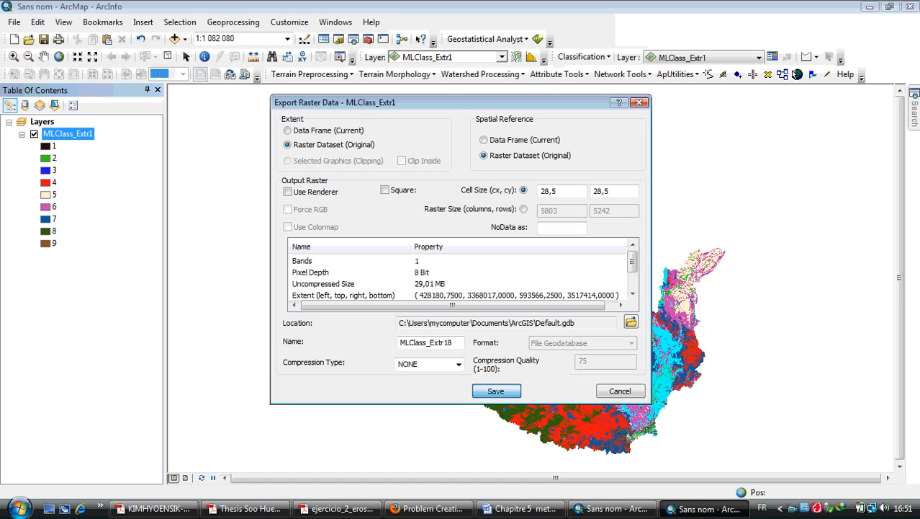
left_click(497, 391)
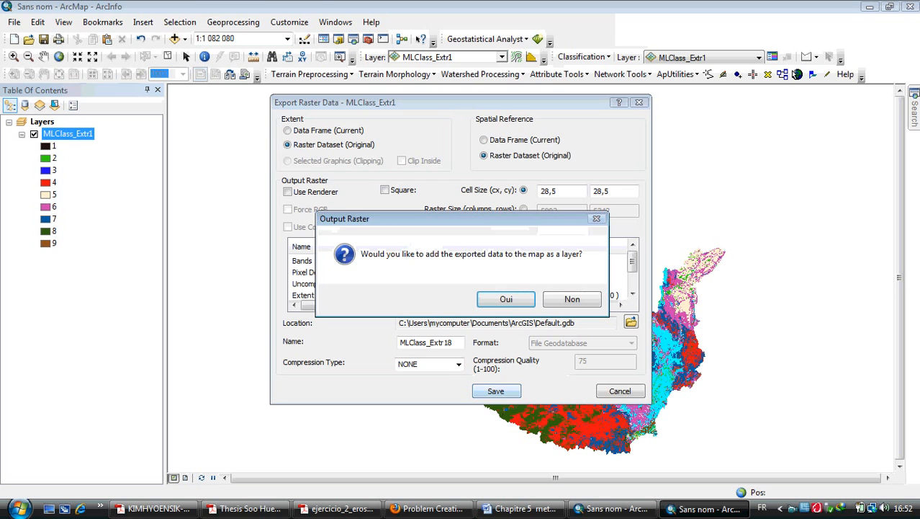
Add MLClass_Extr18 to the map, hide MLClass_Extr1, and open MLClass_Extr18's layer menu.
left_click(506, 299)
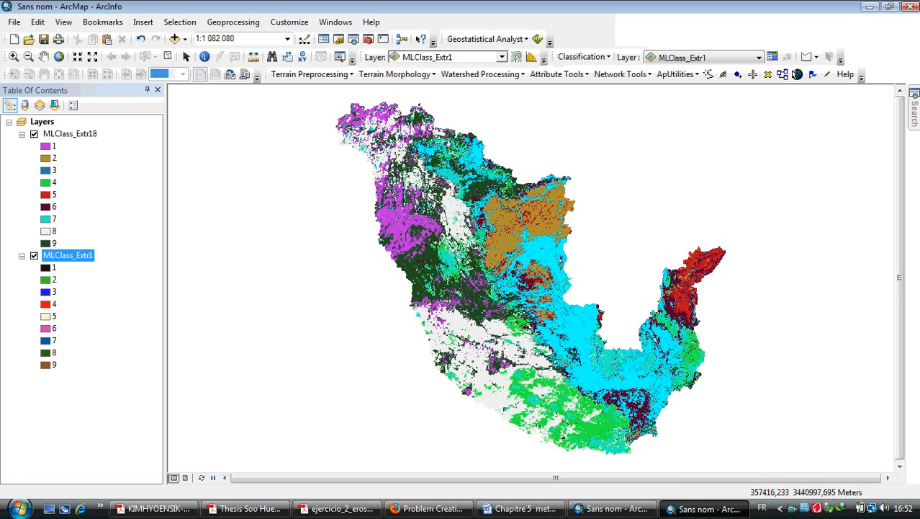
left_click(33, 255)
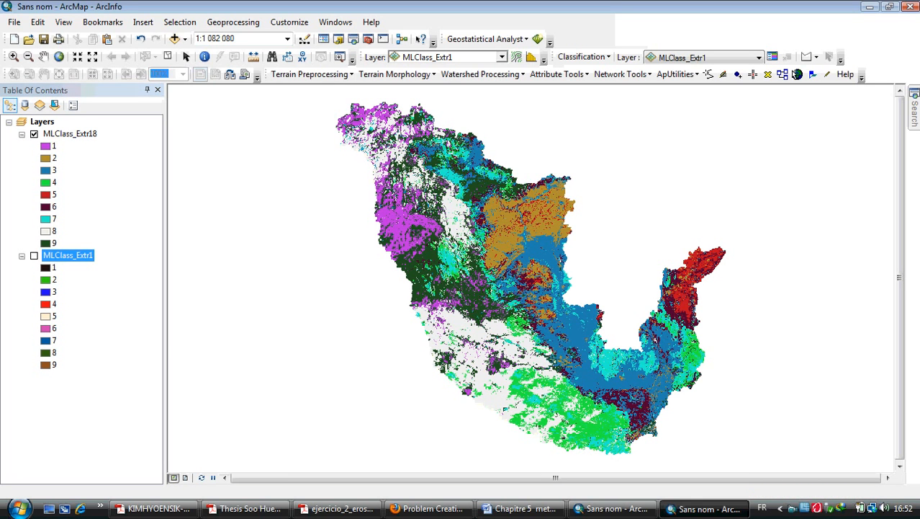
right_click(70, 133)
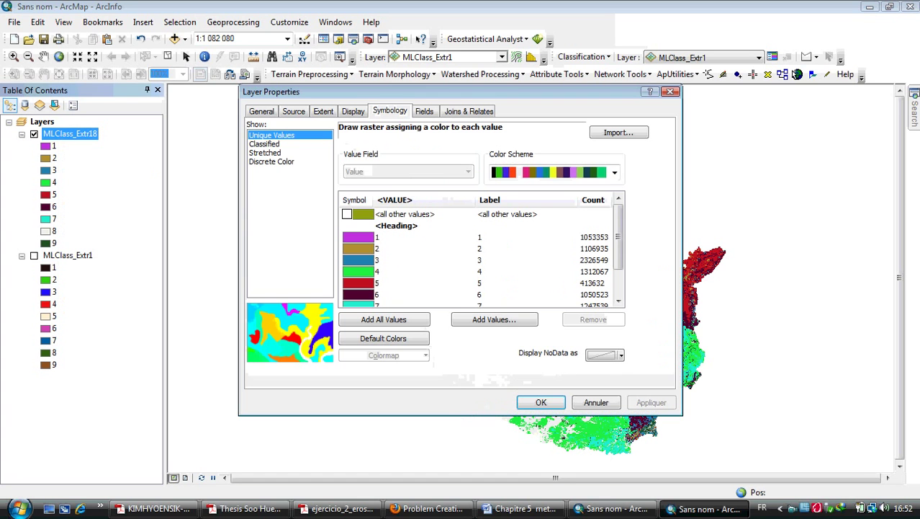
left_click(261, 111)
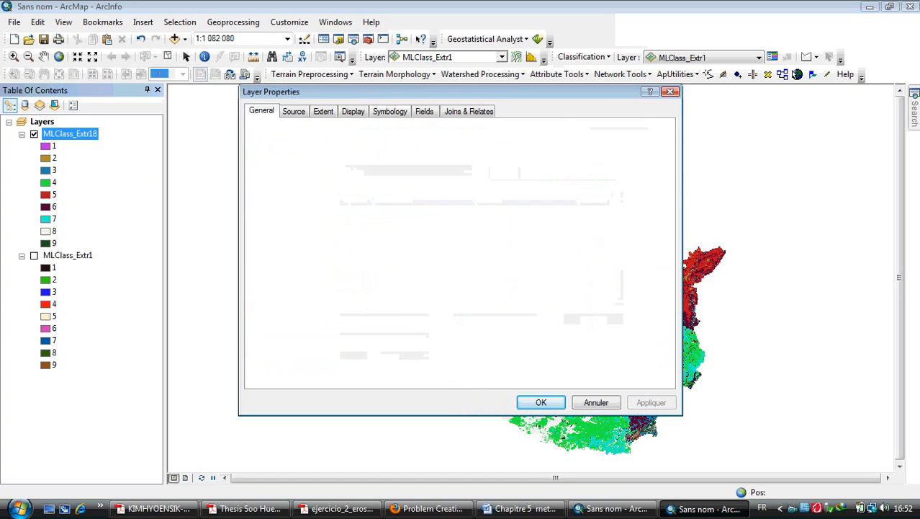
left_click(353, 111)
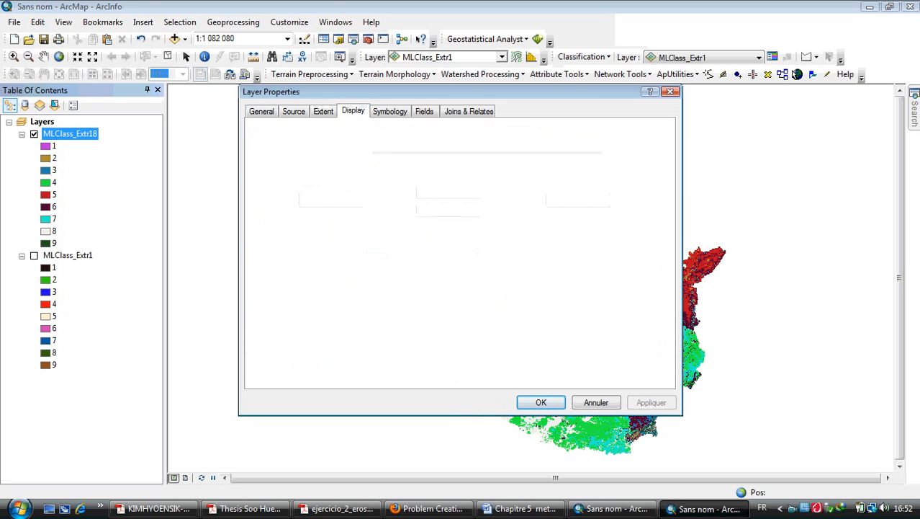
left_click(468, 110)
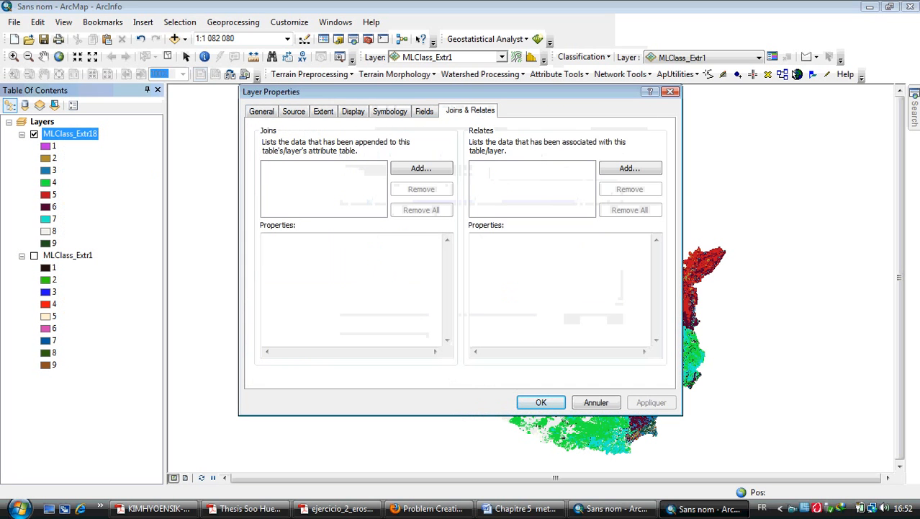